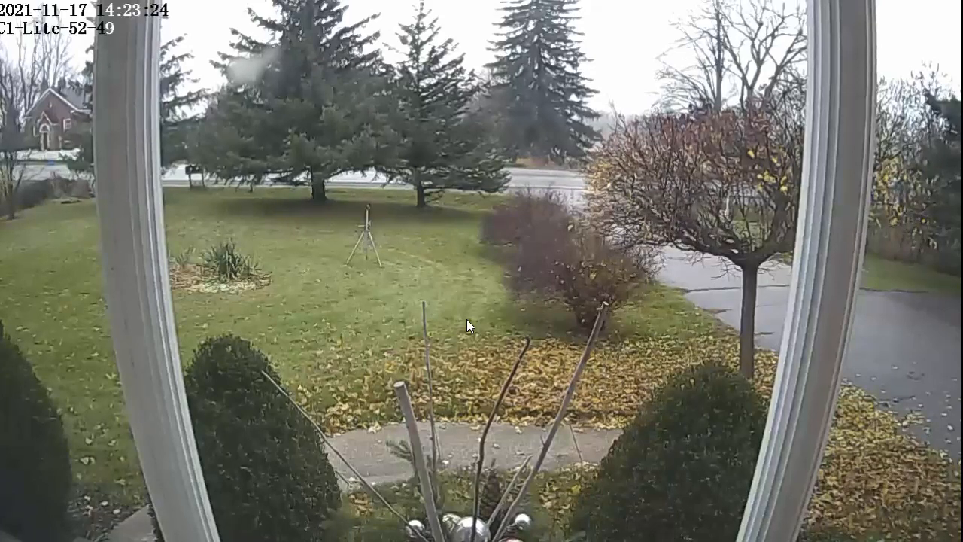
{"action": "mouse_move", "coordinate": [891, 362]}
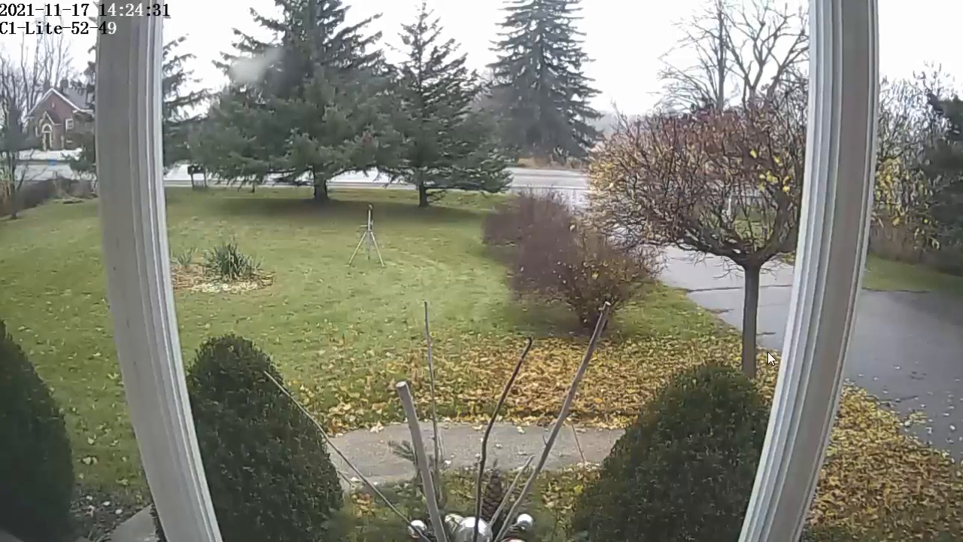
{"action": "mouse_move", "coordinate": [674, 365]}
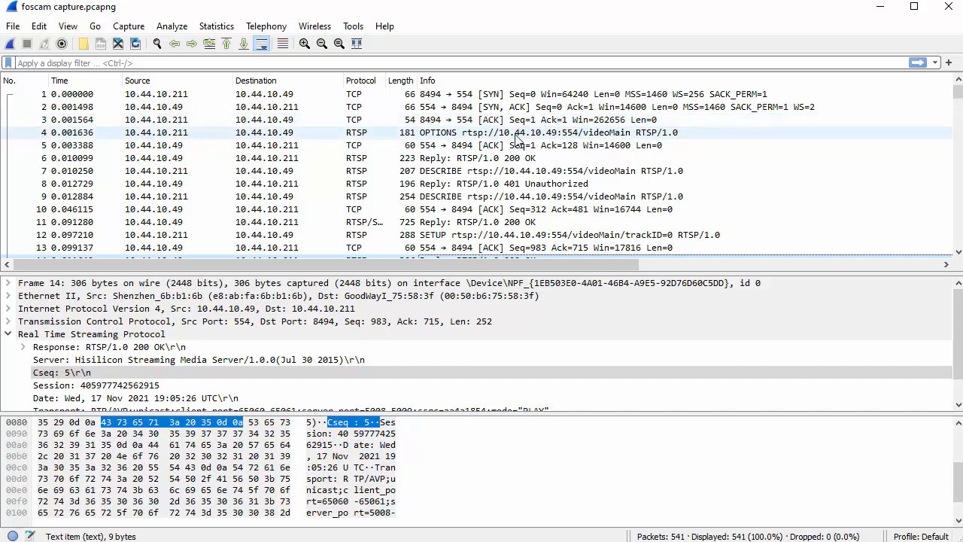
Scroll to the trackID=1 SETUP request's Basic Authorization header
{"action": "scroll", "scroll_direction": "down", "scroll_amount": 3}
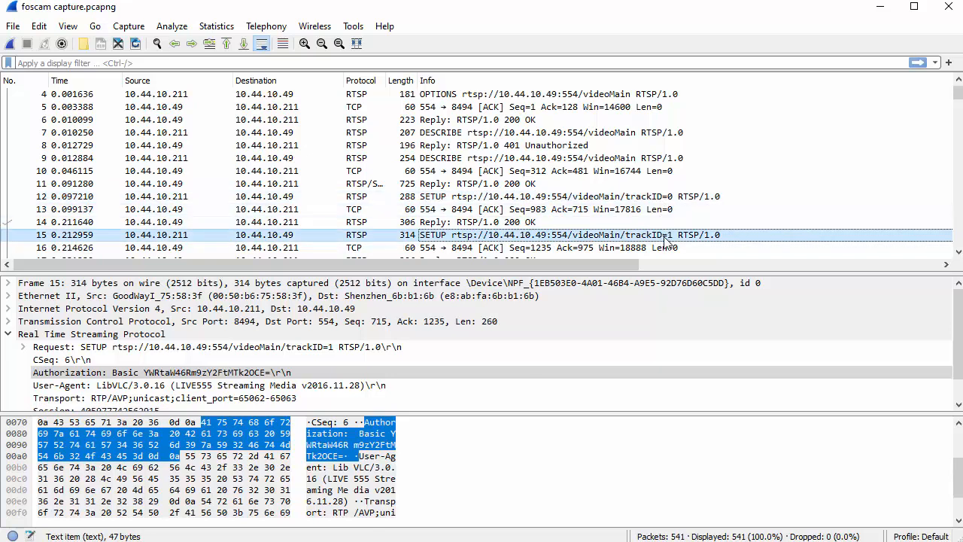
Select packet 12 (SETUP trackID=0) and scroll to its Basic Authorization line
{"action": "left_click", "coordinate": [527, 197]}
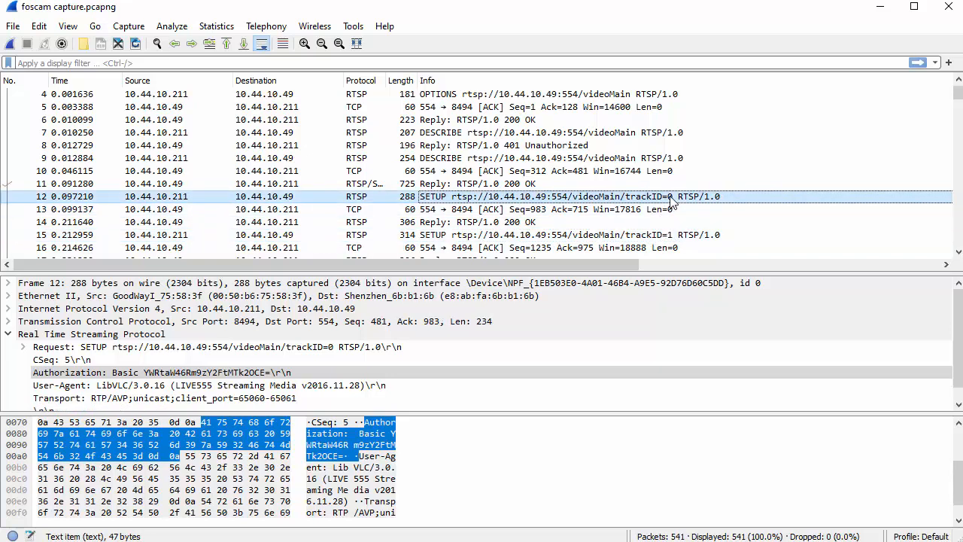
{"action": "scroll", "scroll_direction": "down", "scroll_amount": 3}
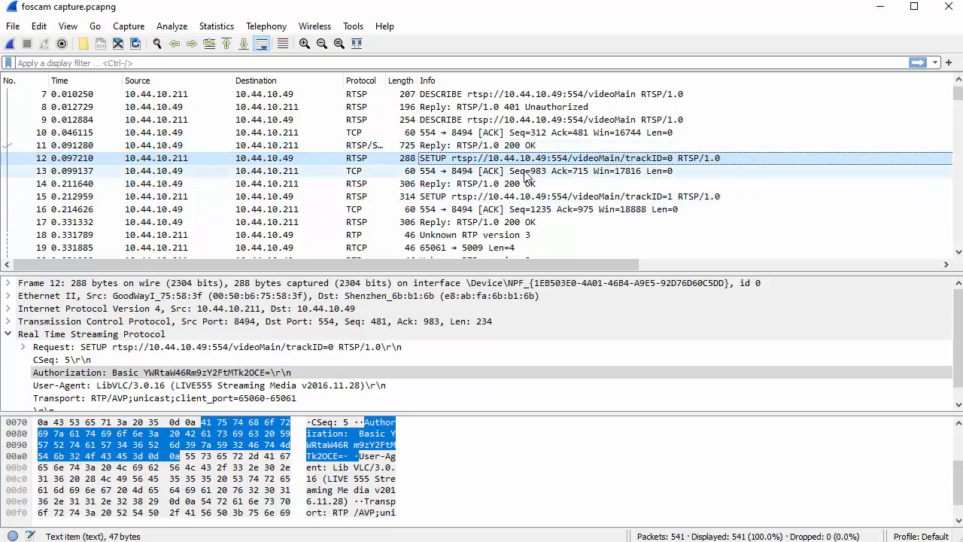
{"action": "left_click", "coordinate": [165, 398]}
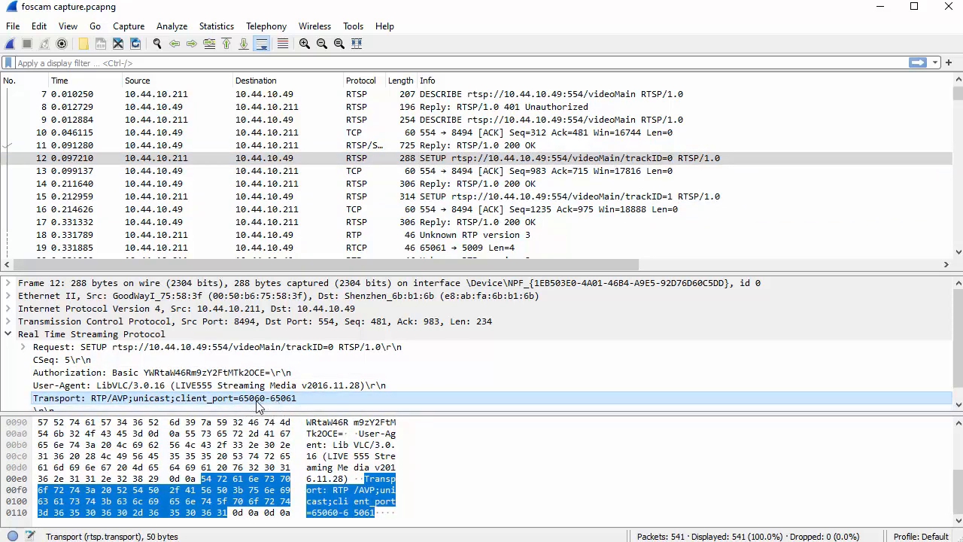
{"action": "mouse_move", "coordinate": [264, 407]}
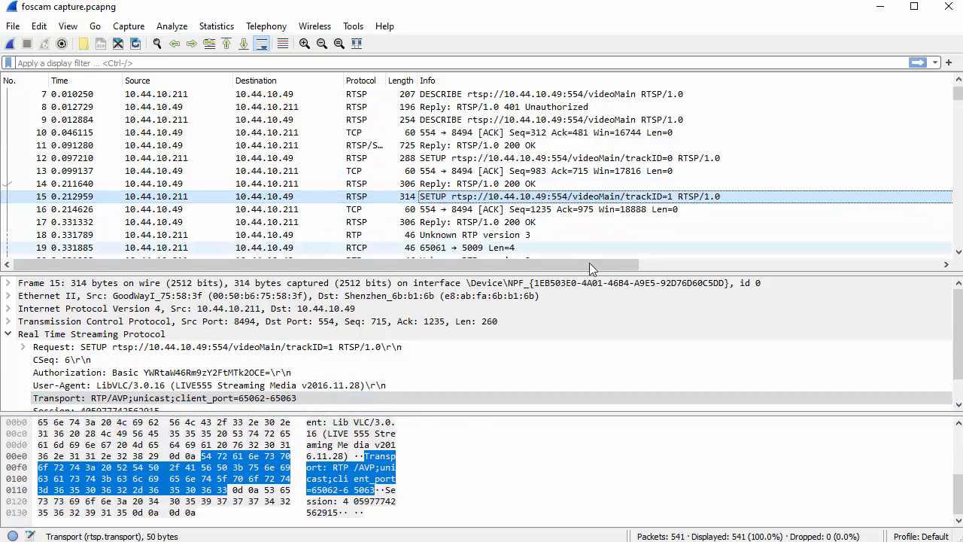
{"action": "left_click", "coordinate": [165, 398]}
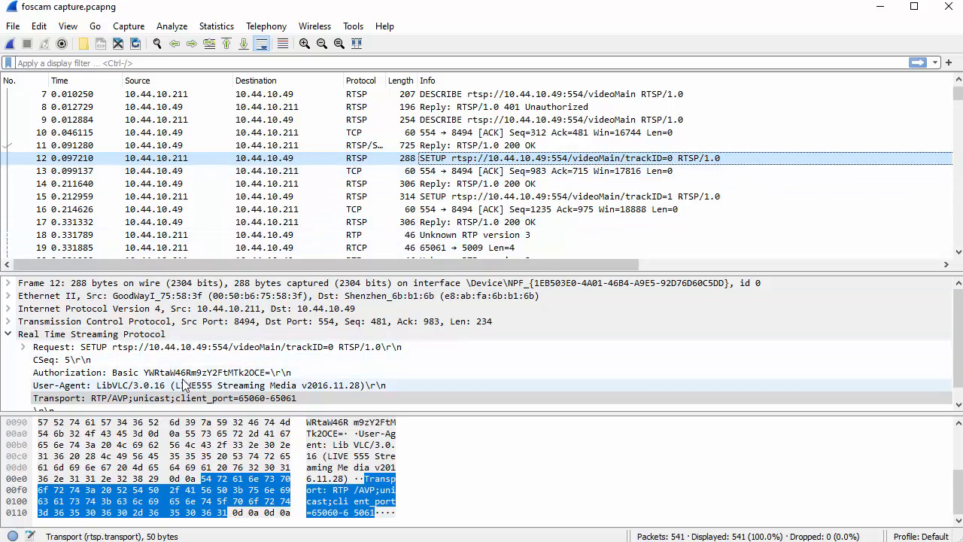
{"action": "left_click", "coordinate": [163, 372]}
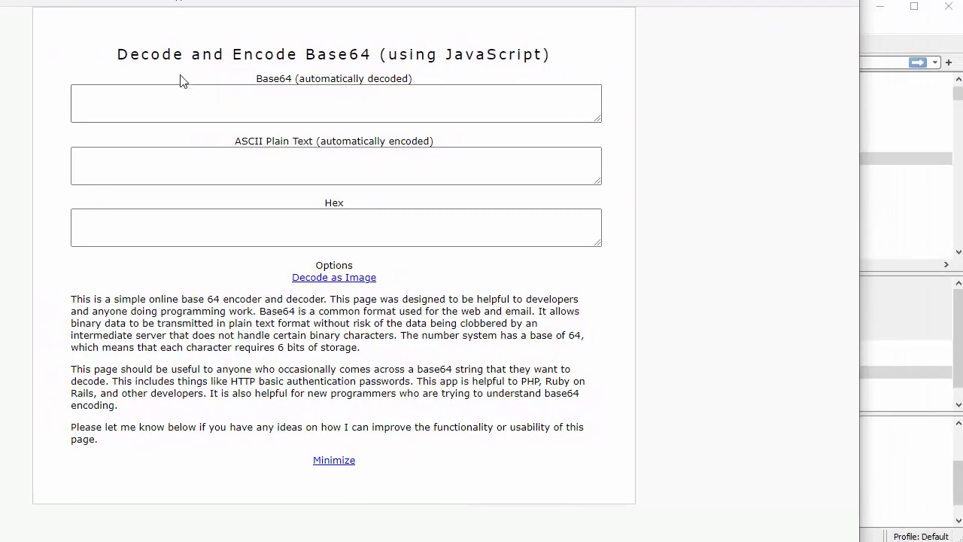
{"action": "right_click", "coordinate": [188, 103]}
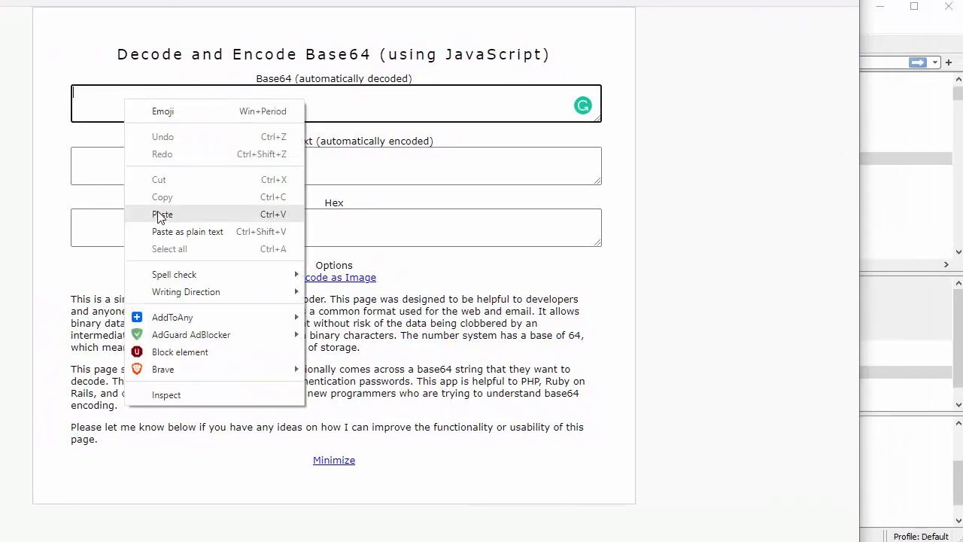
{"action": "left_click", "coordinate": [162, 215]}
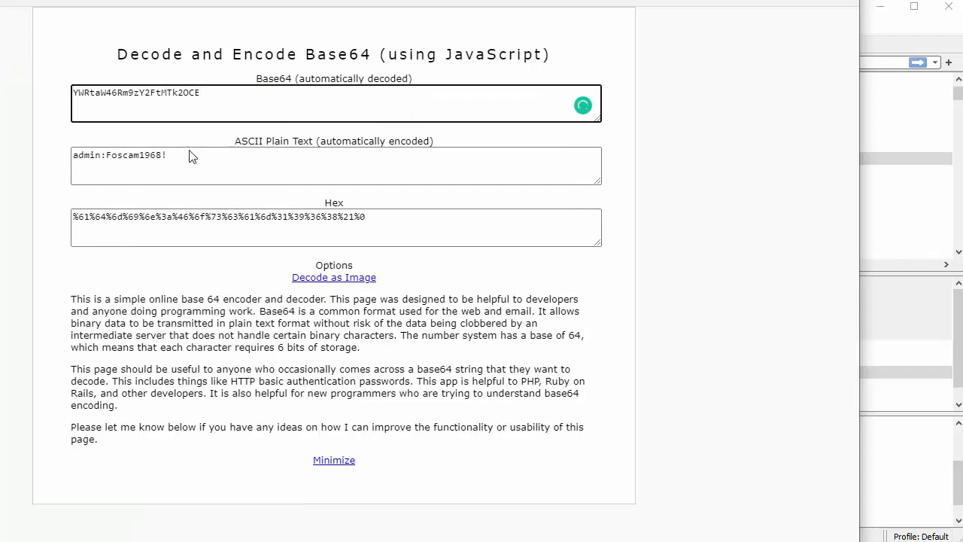
{"action": "left_click", "coordinate": [190, 158]}
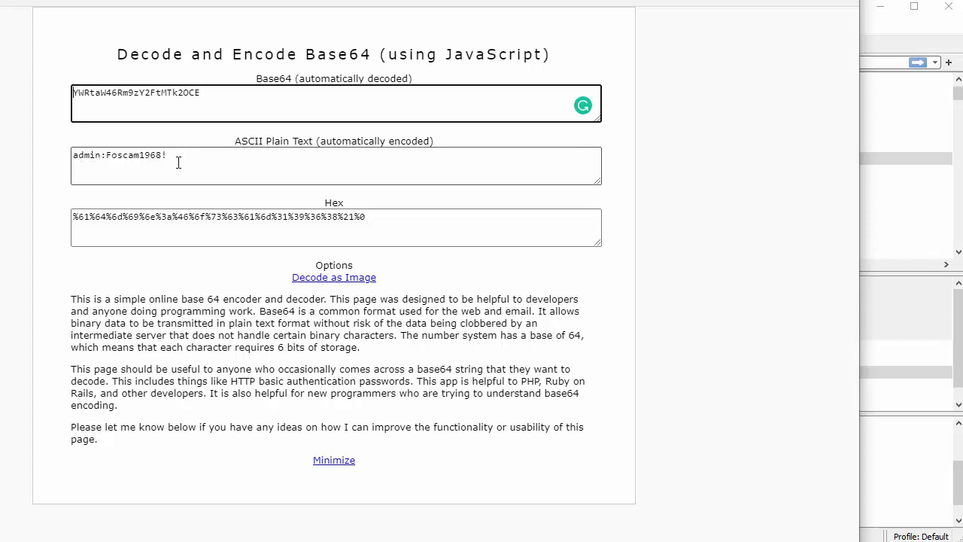
{"action": "double_click", "coordinate": [86, 155]}
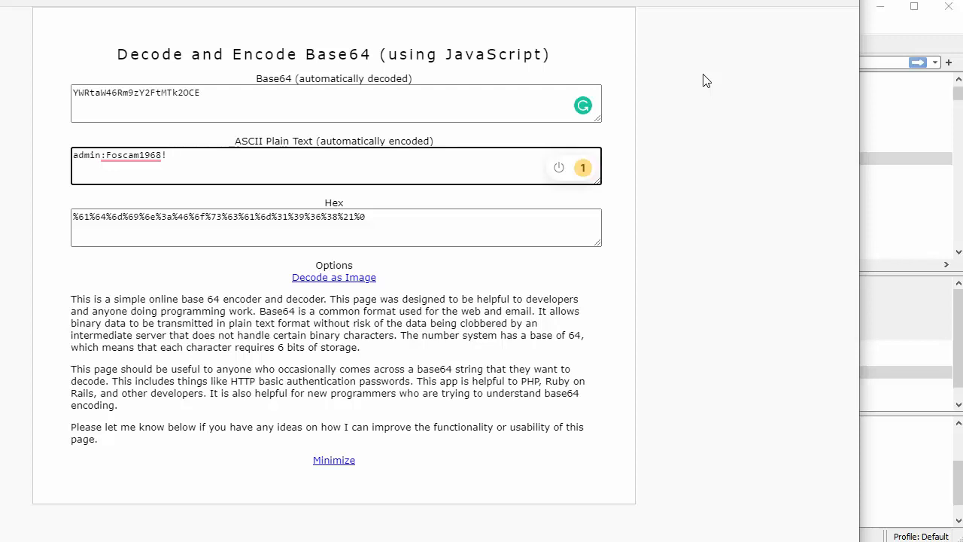
{"action": "left_click", "coordinate": [173, 155]}
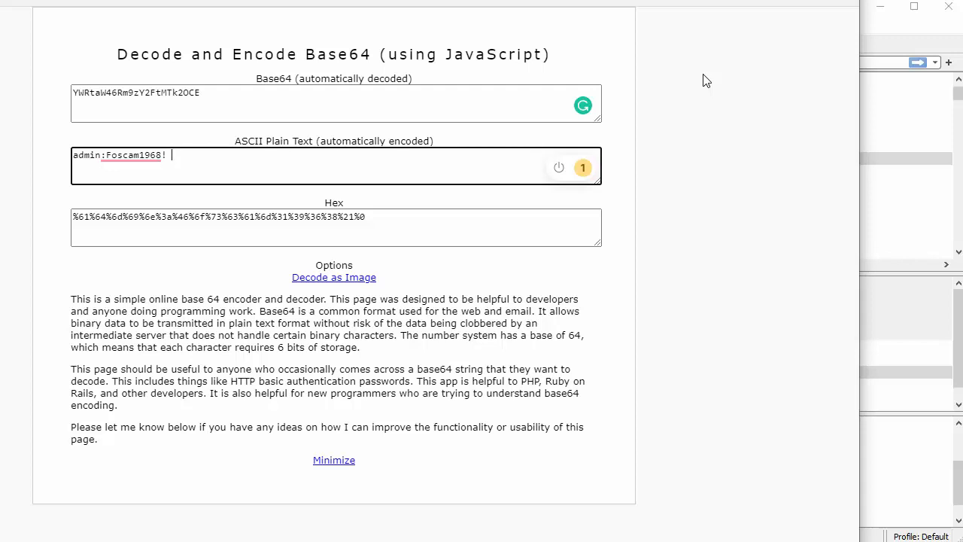
{"action": "mouse_move", "coordinate": [743, 86]}
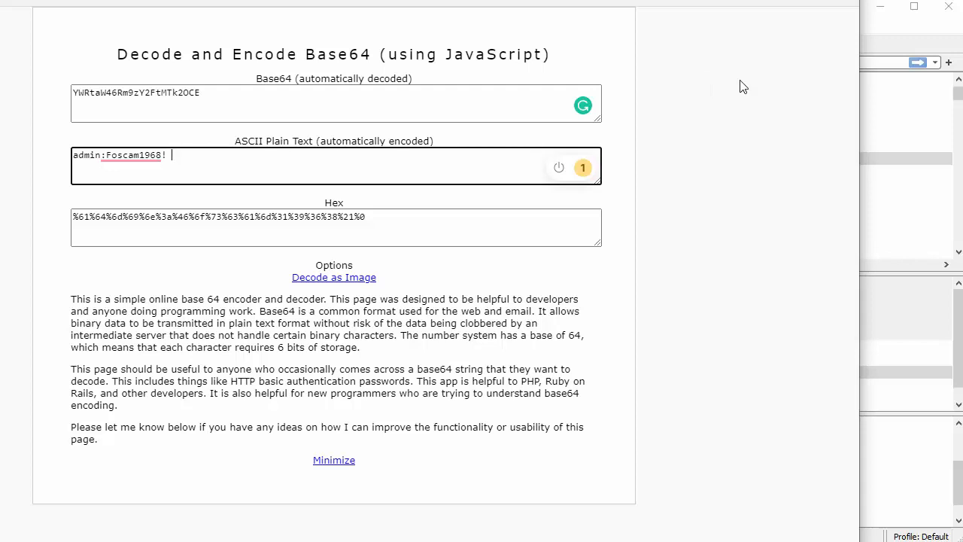
{"action": "mouse_move", "coordinate": [812, 284]}
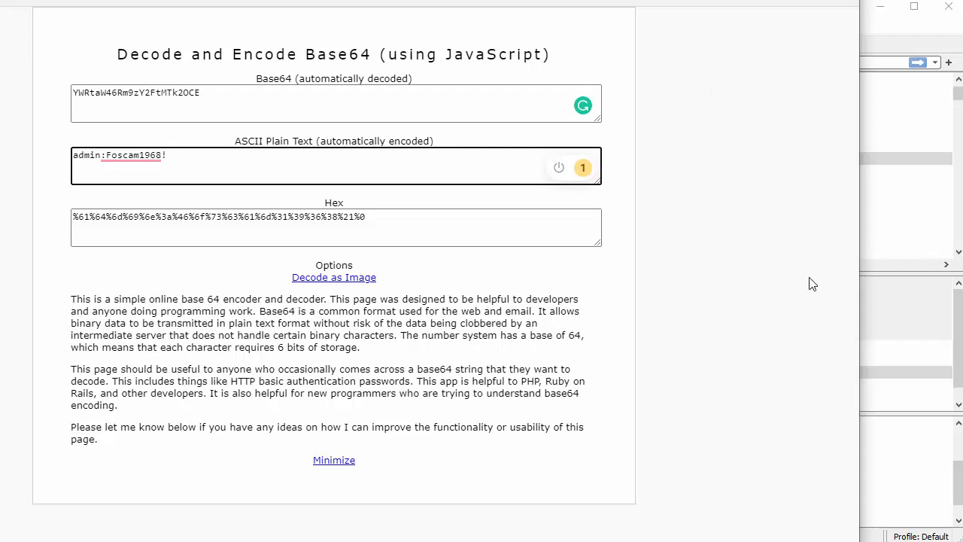